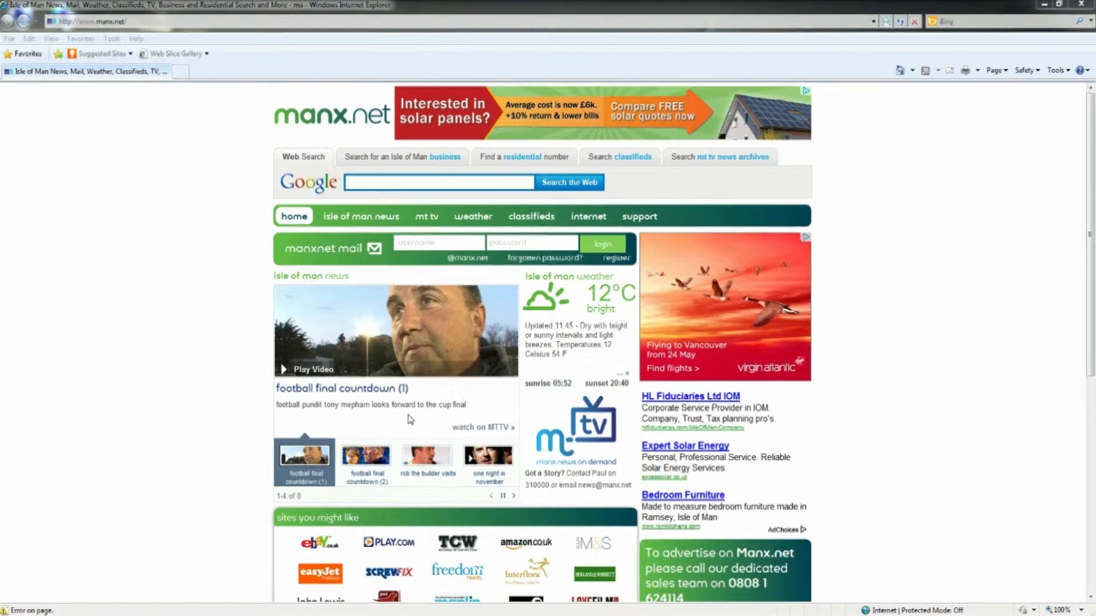
pyautogui.moveTo(352, 422)
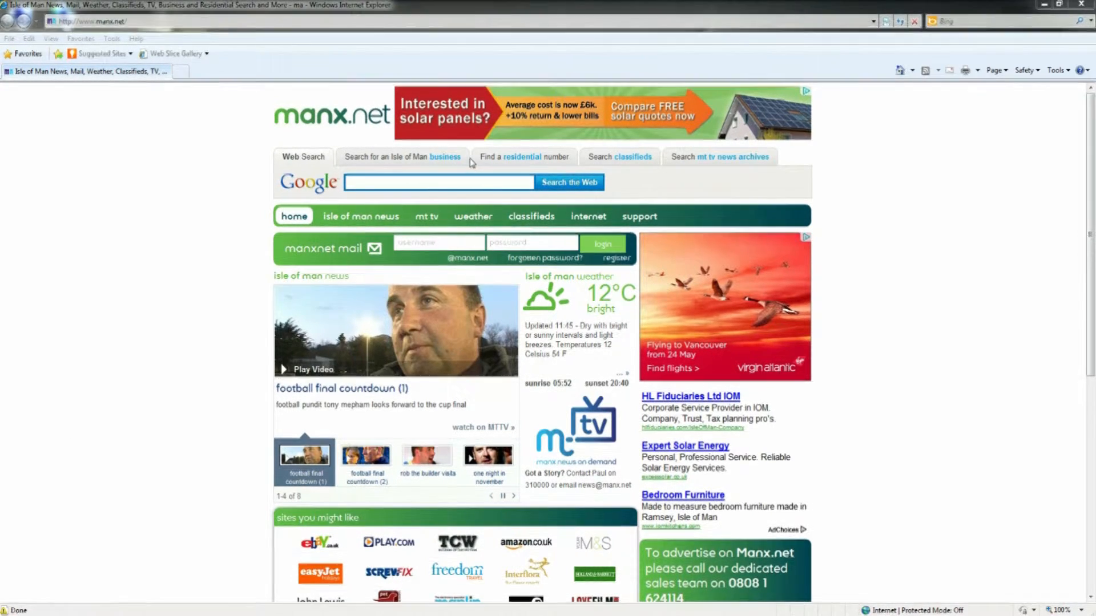
# Select the manx.net address in Internet Explorer's address bar for replacement
pyautogui.click(91, 22)
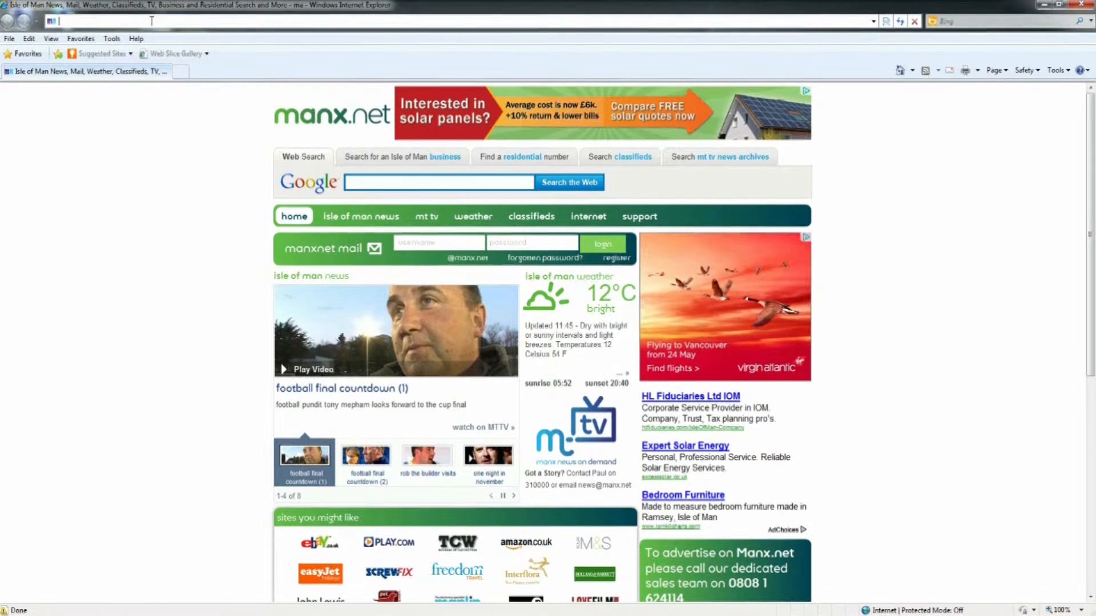
# Go to the router address 192.168.0.1 to reach the DGN2200 login prompt
pyautogui.write('192.168.0.1/')
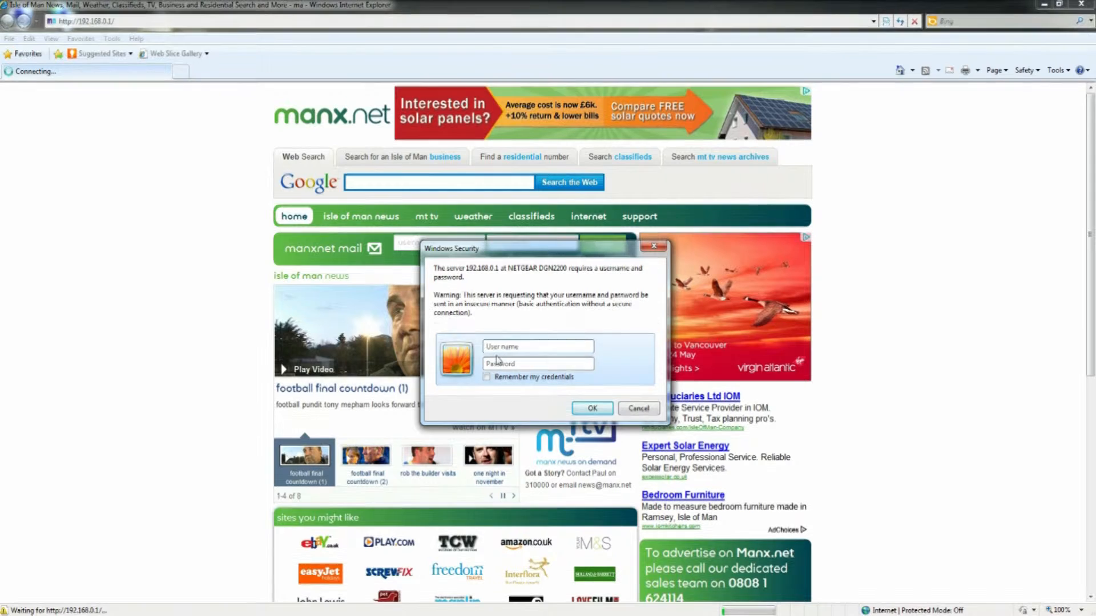
# Log in to the router as 'admin' with the password
pyautogui.click(538, 347)
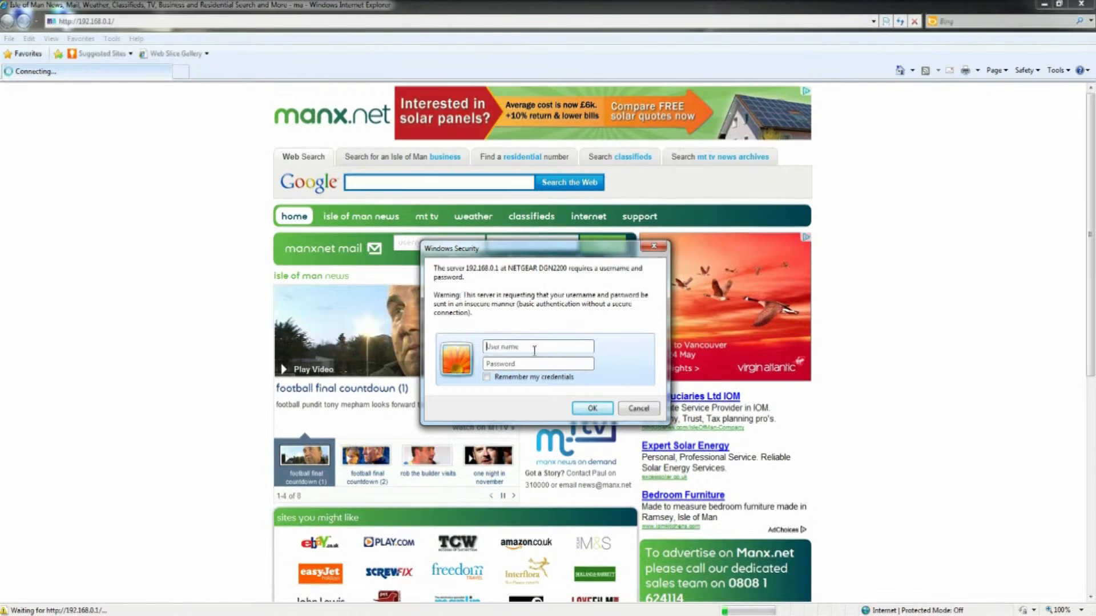
pyautogui.write('ad')
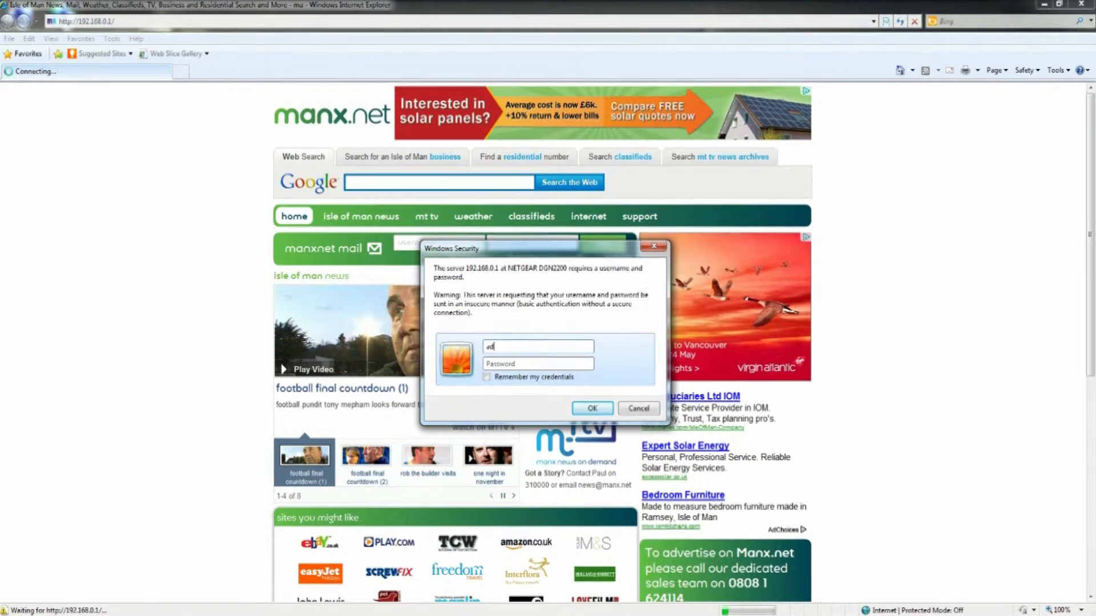
pyautogui.write('min')
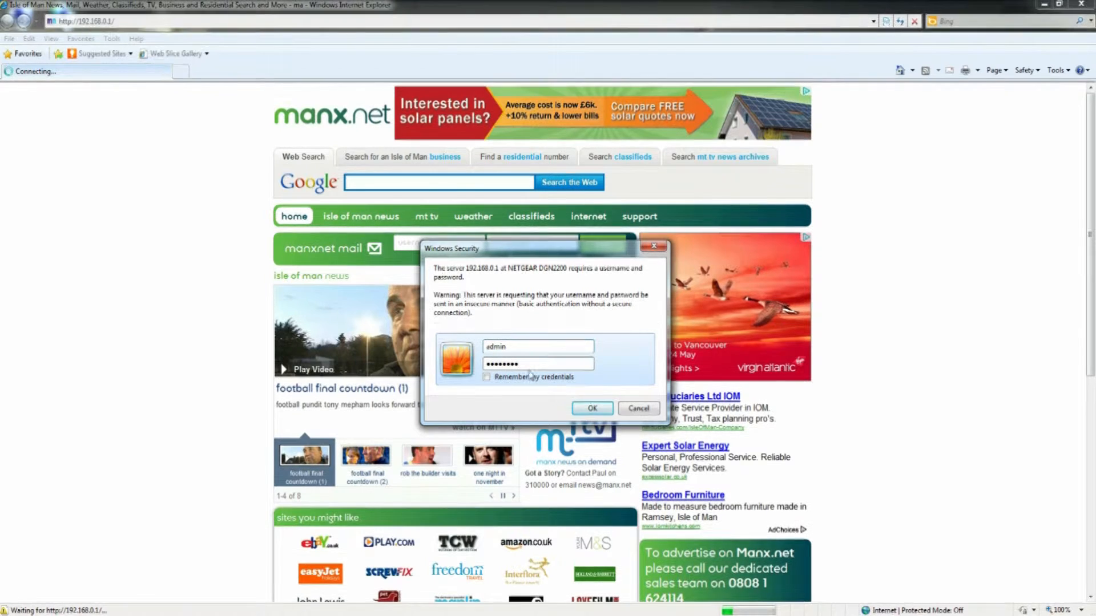
pyautogui.click(591, 408)
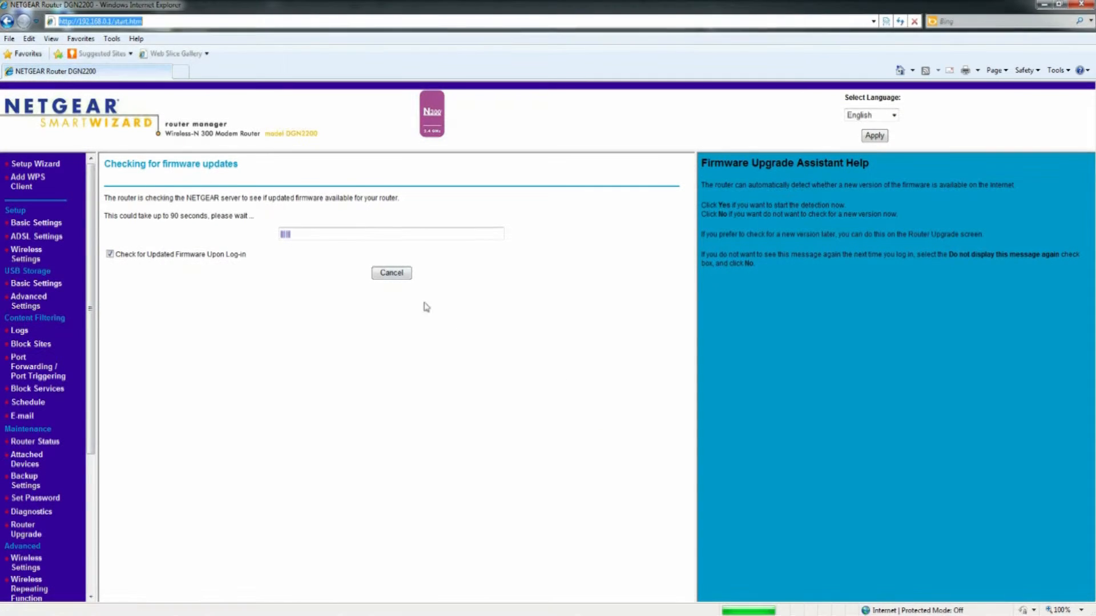
# Cancel the automatic firmware check and go to Maintenance > Router Upgrade
pyautogui.click(391, 272)
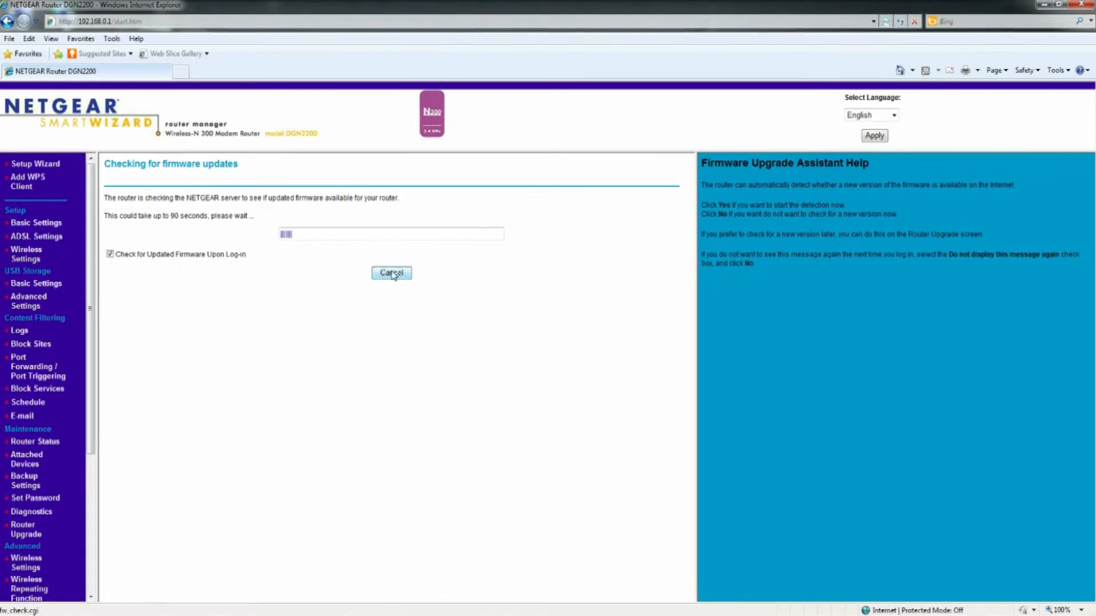
pyautogui.click(392, 273)
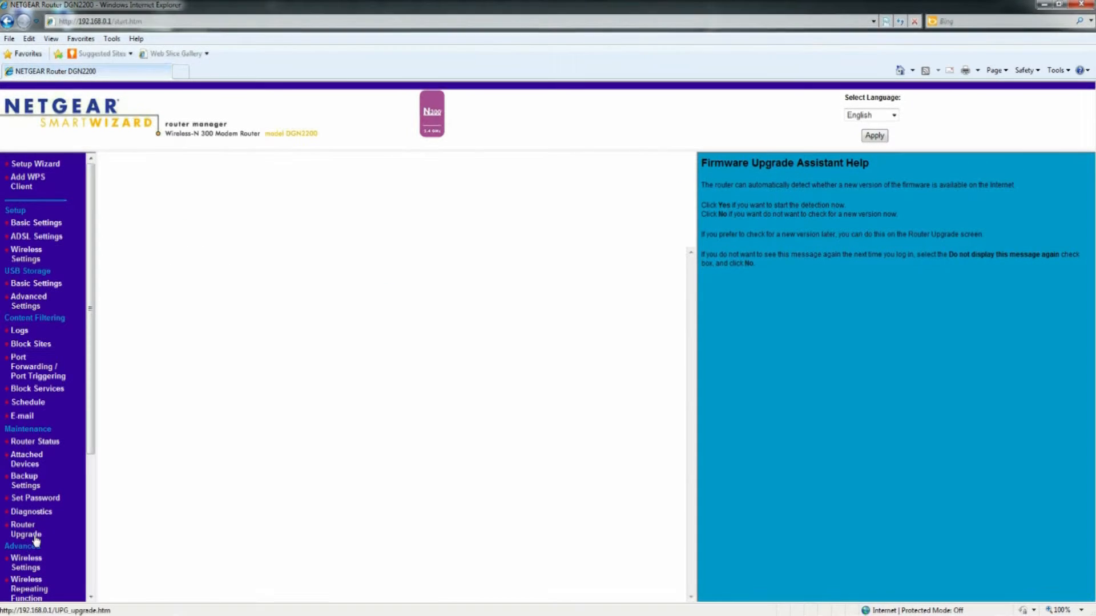
pyautogui.click(36, 222)
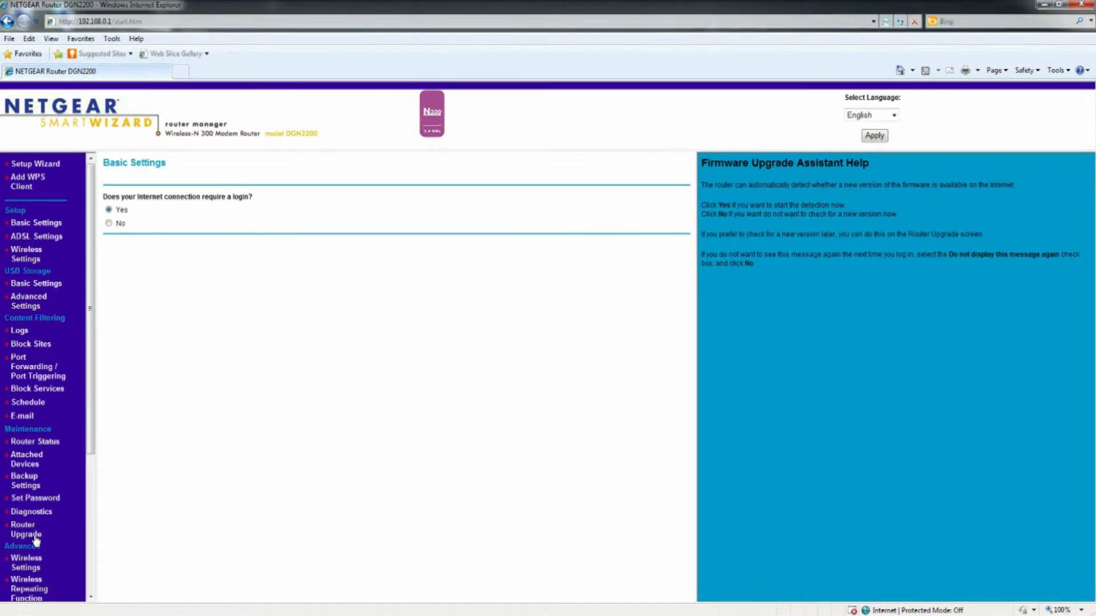
pyautogui.click(27, 529)
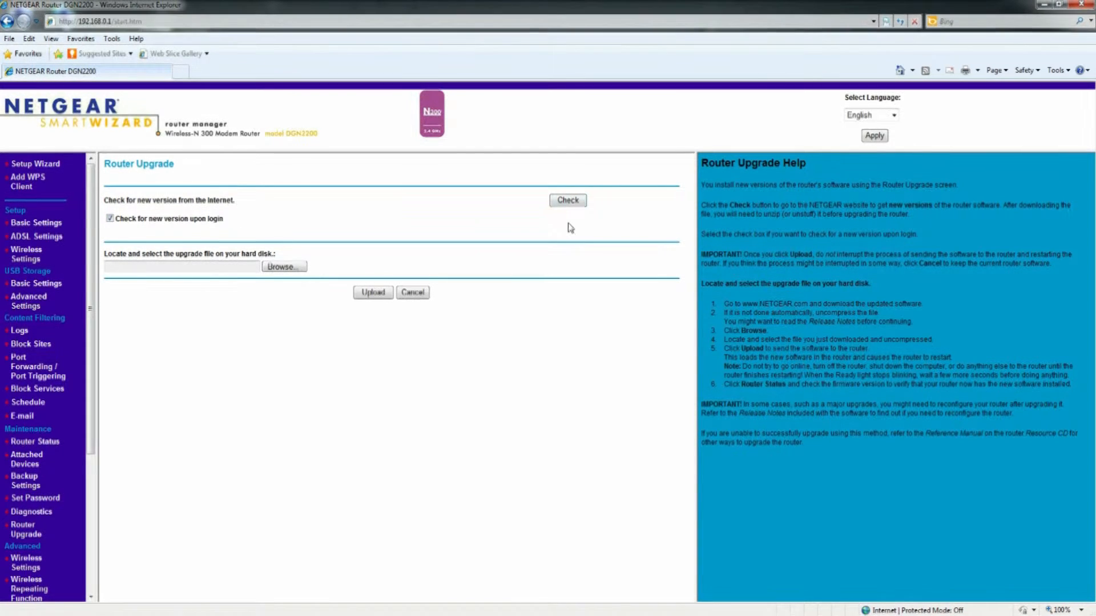
# Check online for new firmware, finding 1.0.0.36 to replace 1.0.0.20
pyautogui.click(567, 200)
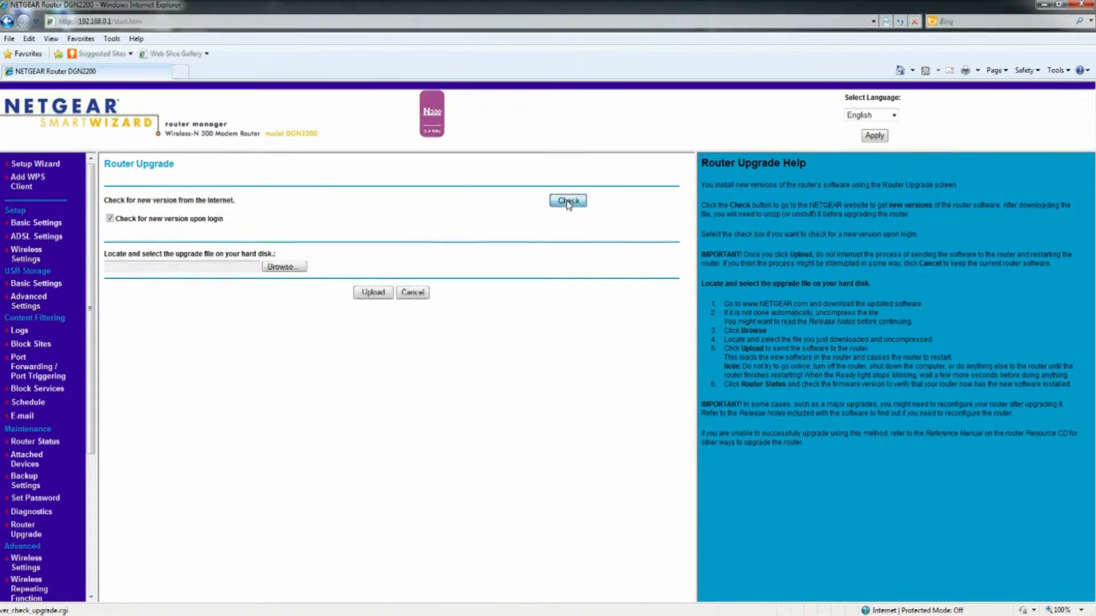
pyautogui.click(567, 200)
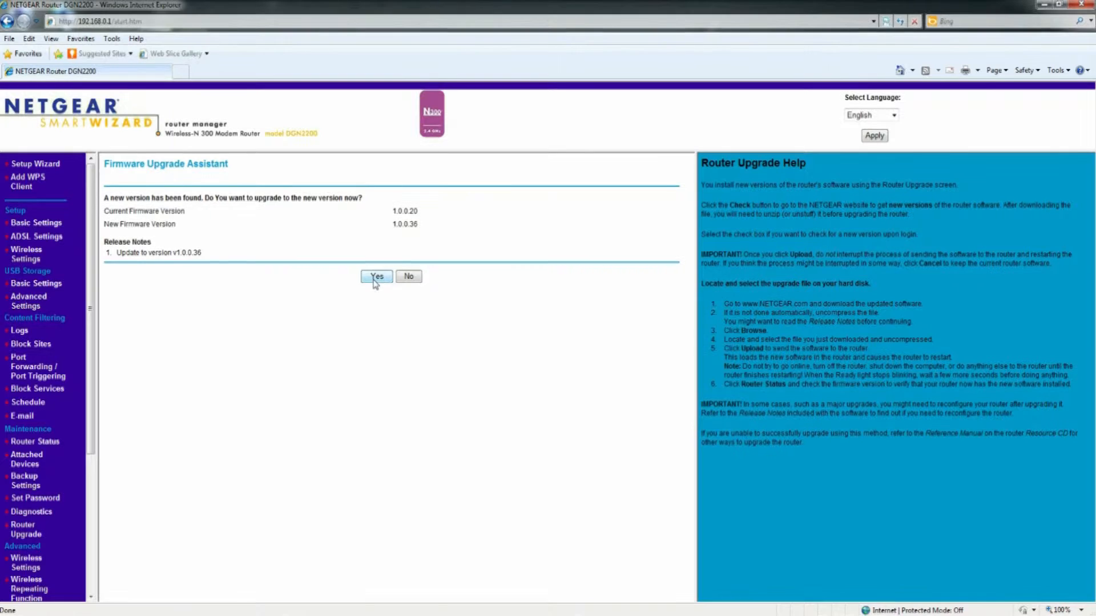
# Accept the 1.0.0.36 firmware upgrade and return to Basic Settings after the restart
pyautogui.click(376, 276)
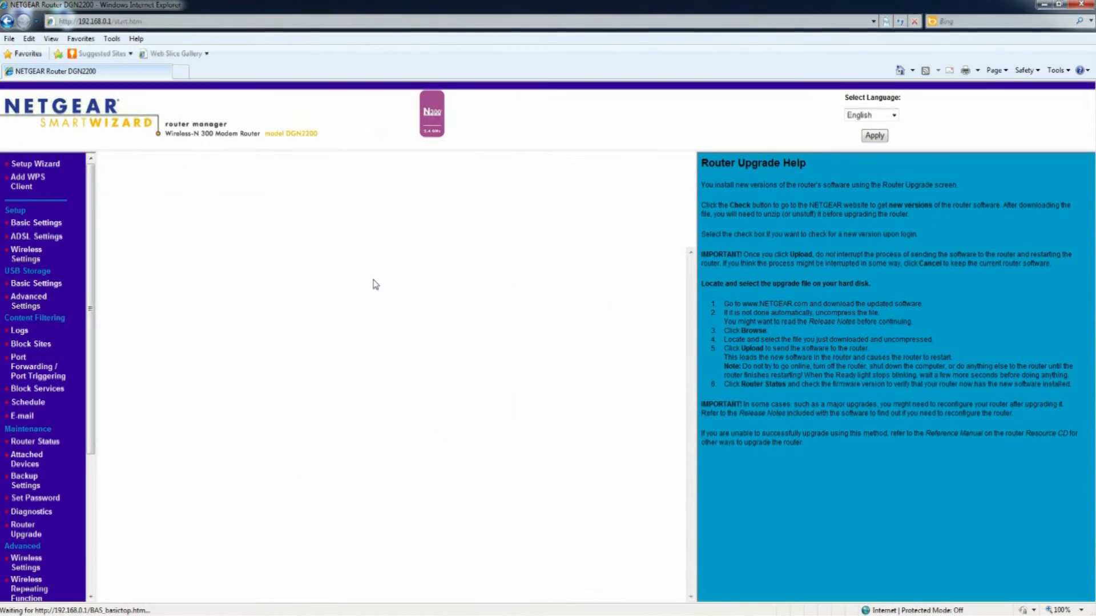
pyautogui.click(35, 222)
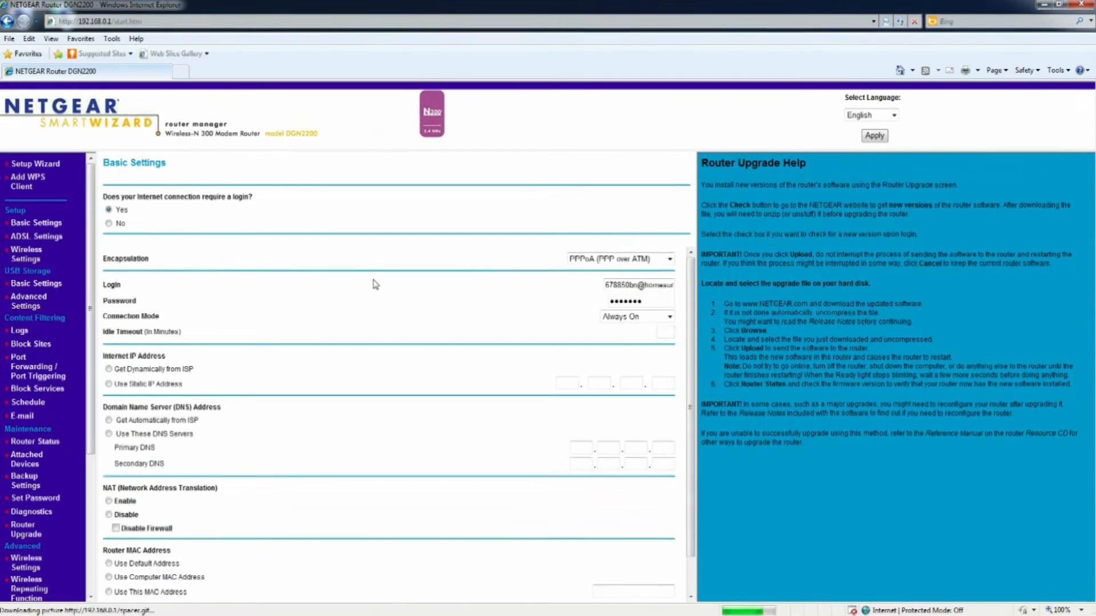